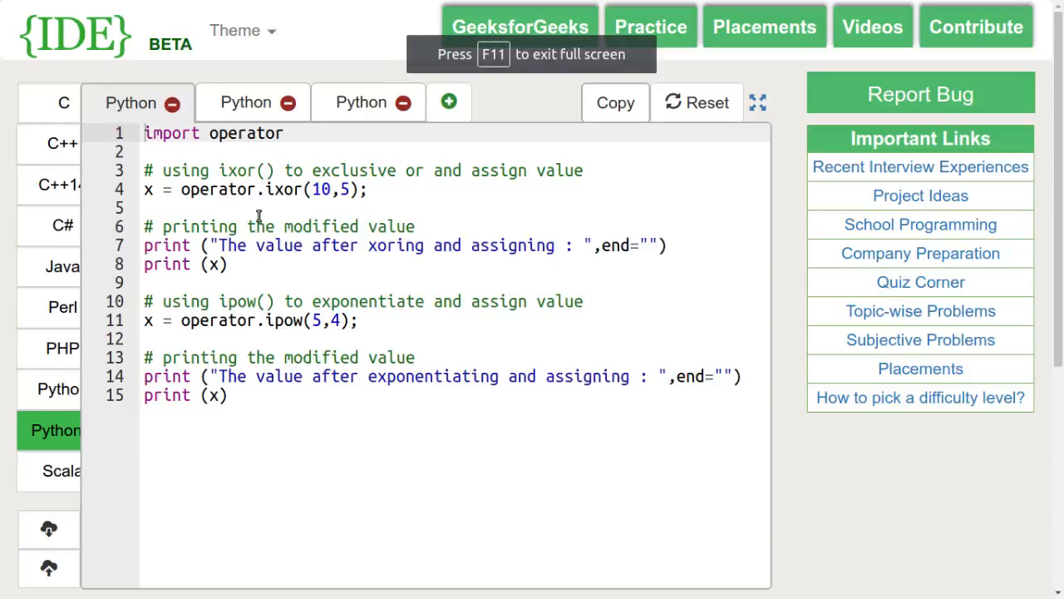
- Finish reviewing the ixor/ipow example and switch to the second Python tab with ior and iand
{"action": "double_click", "coordinate": [286, 190]}
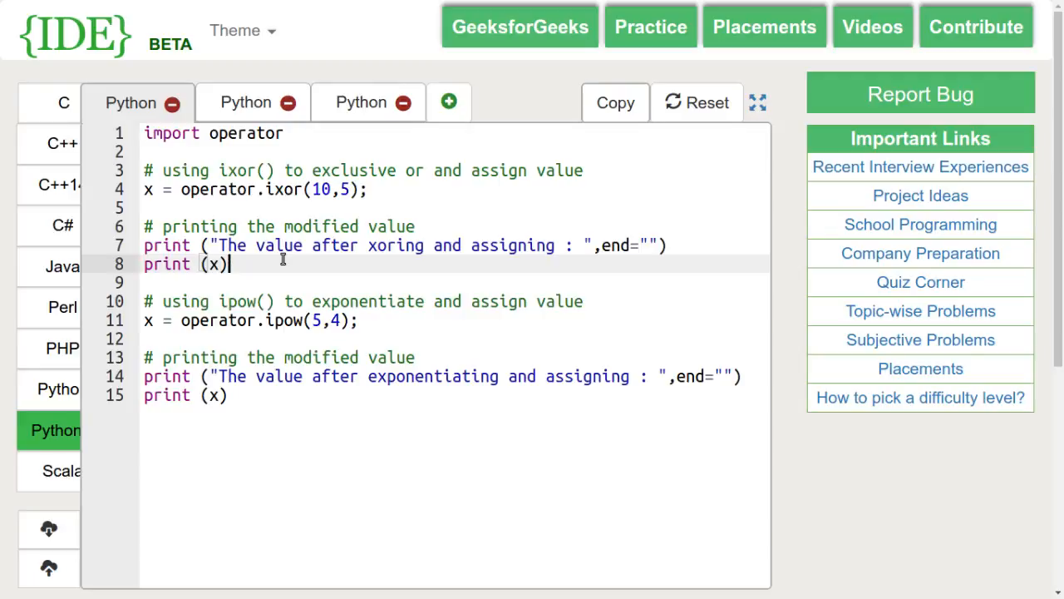
{"action": "mouse_move", "coordinate": [371, 190]}
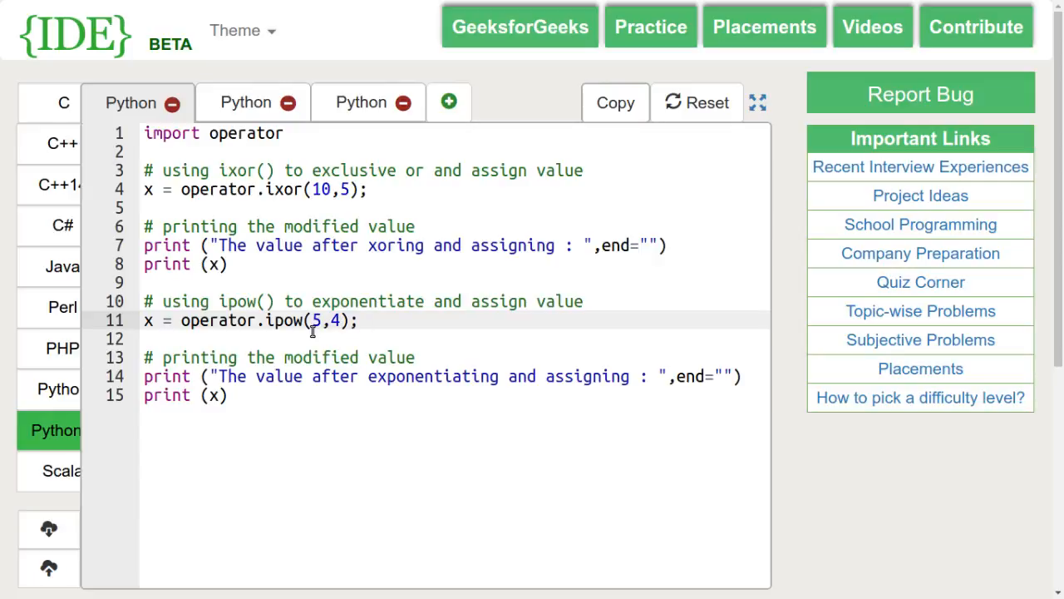
{"action": "left_click", "coordinate": [370, 189]}
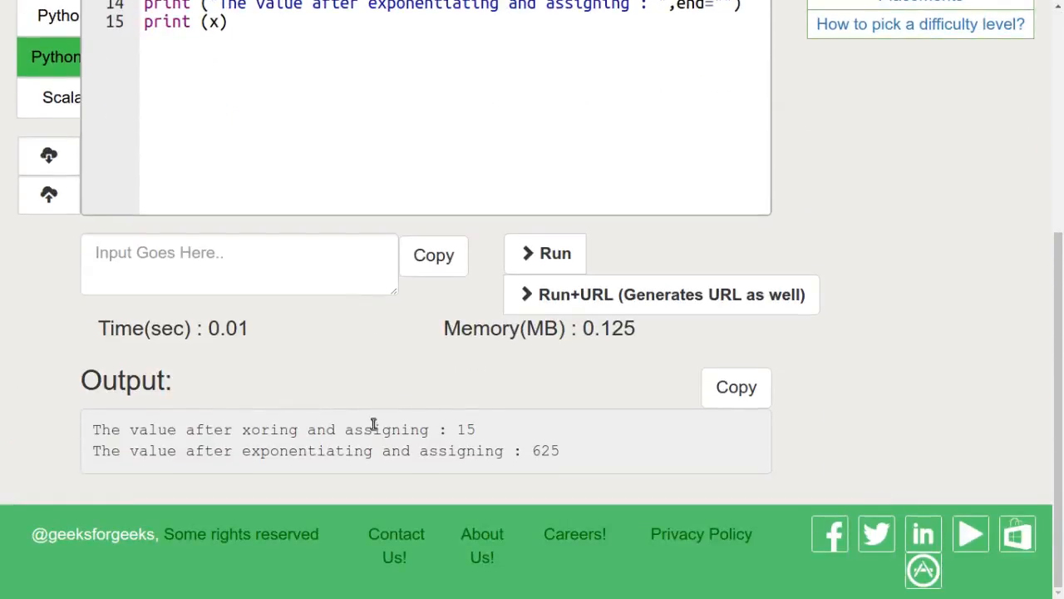
{"action": "mouse_move", "coordinate": [449, 455]}
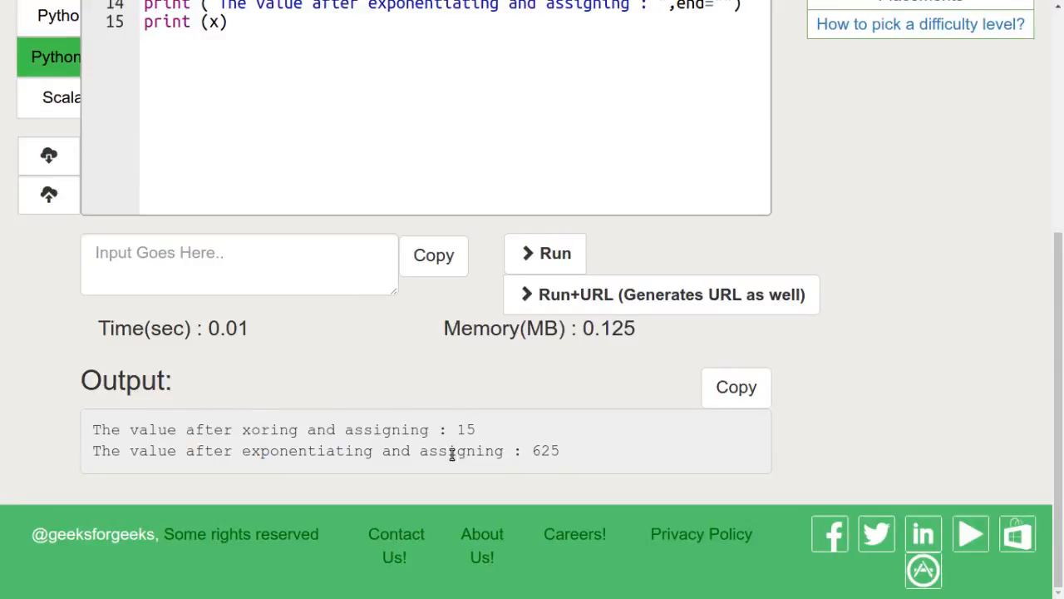
{"action": "scroll", "scroll_direction": "up", "scroll_amount": 3}
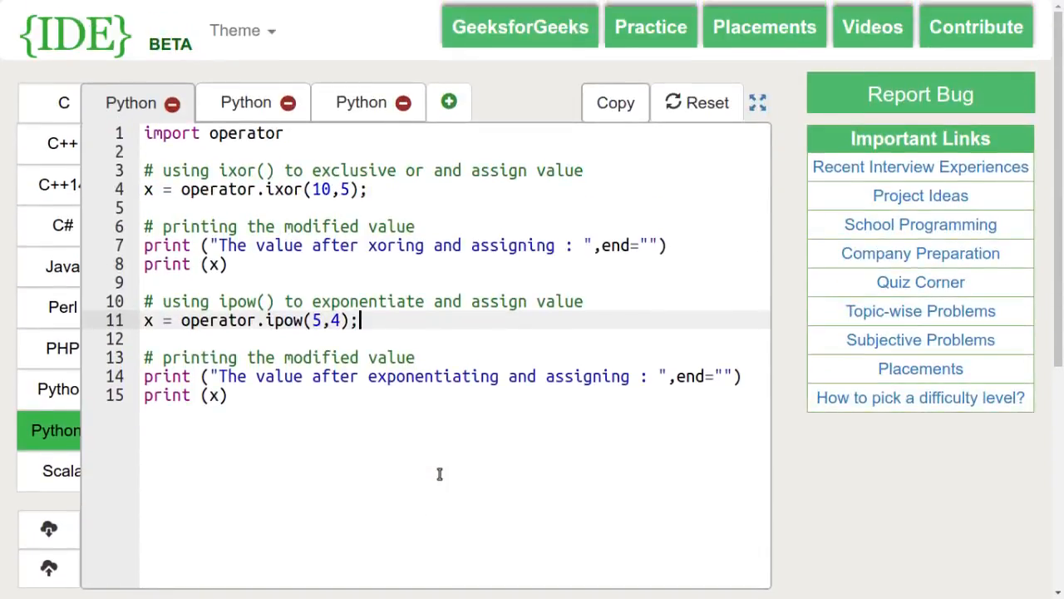
{"action": "left_click", "coordinate": [246, 103]}
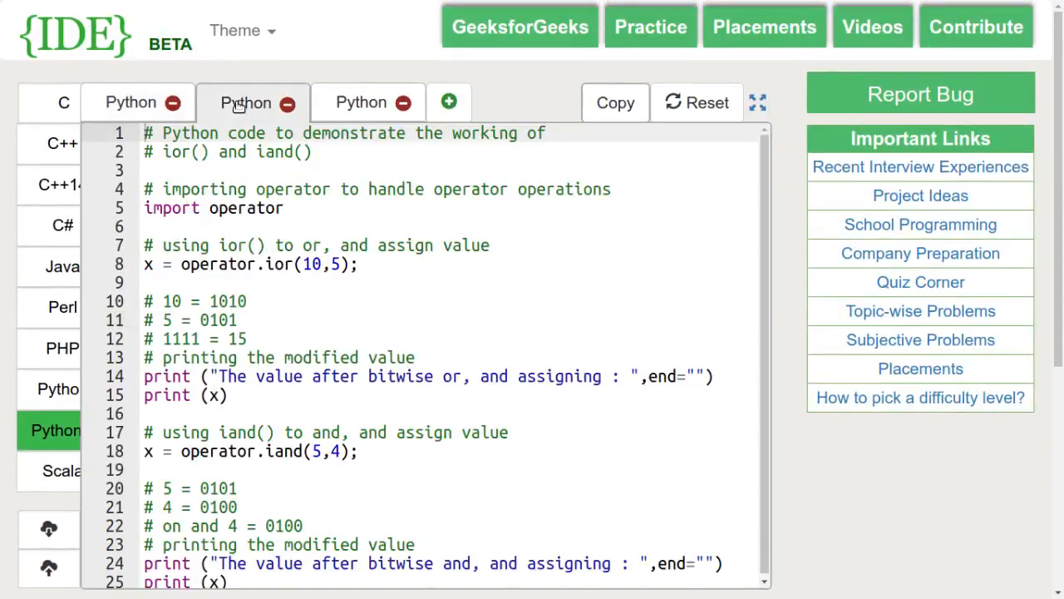
- Walk through the ior/iand comments: 1010 for 10, binary 5, or result 15, and the and result
{"action": "scroll", "scroll_direction": "down", "scroll_amount": 3}
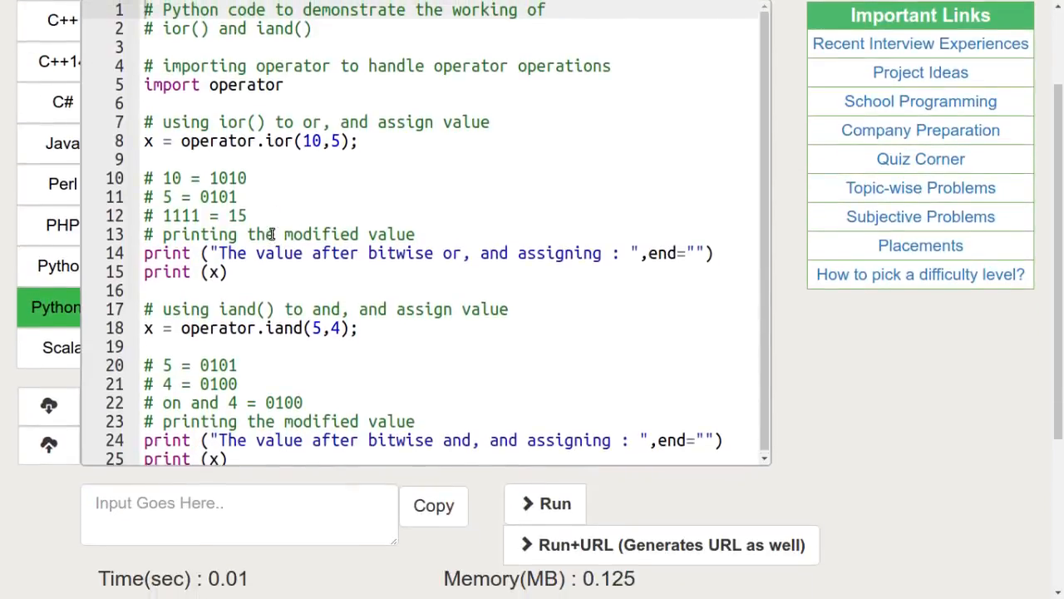
{"action": "double_click", "coordinate": [279, 140]}
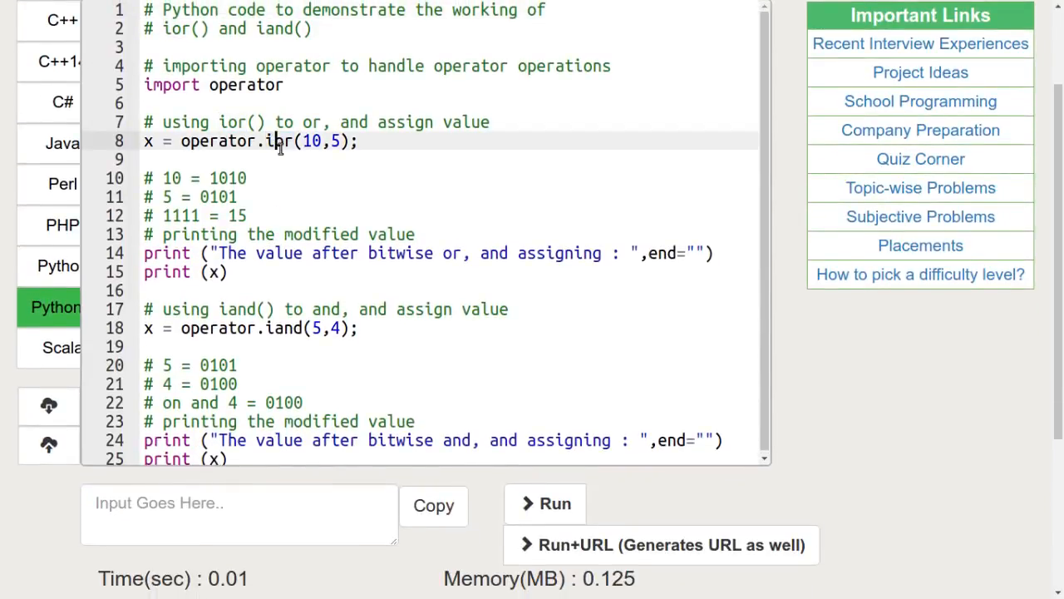
{"action": "mouse_move", "coordinate": [199, 208]}
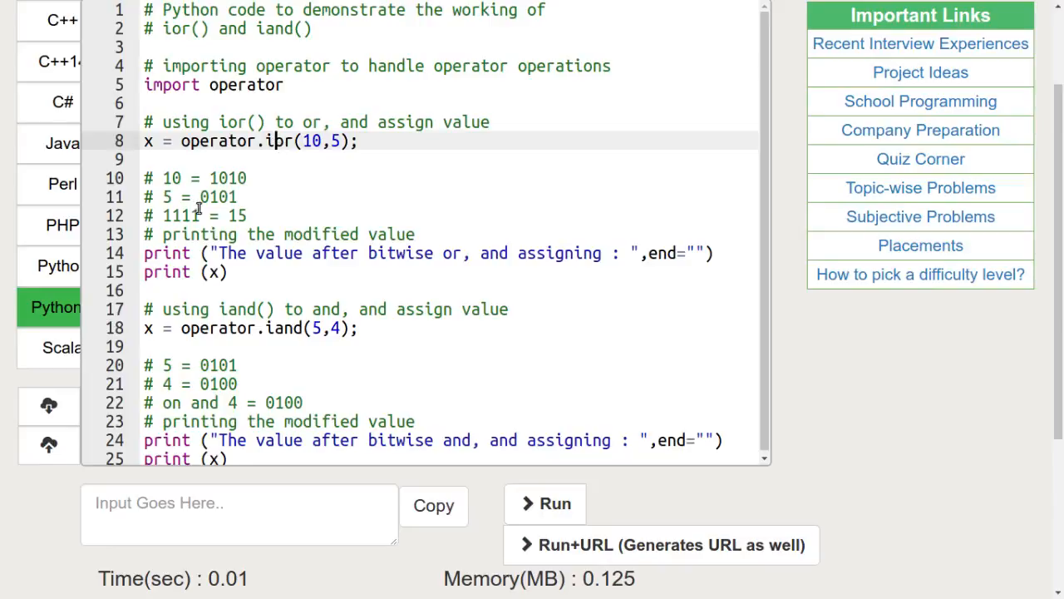
{"action": "mouse_move", "coordinate": [289, 156]}
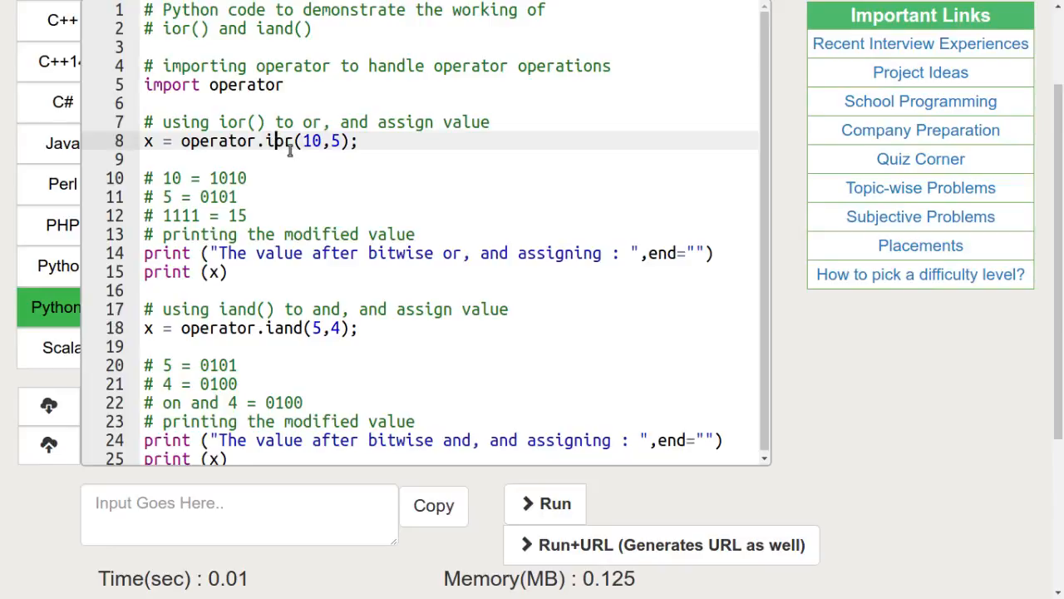
{"action": "mouse_move", "coordinate": [296, 139]}
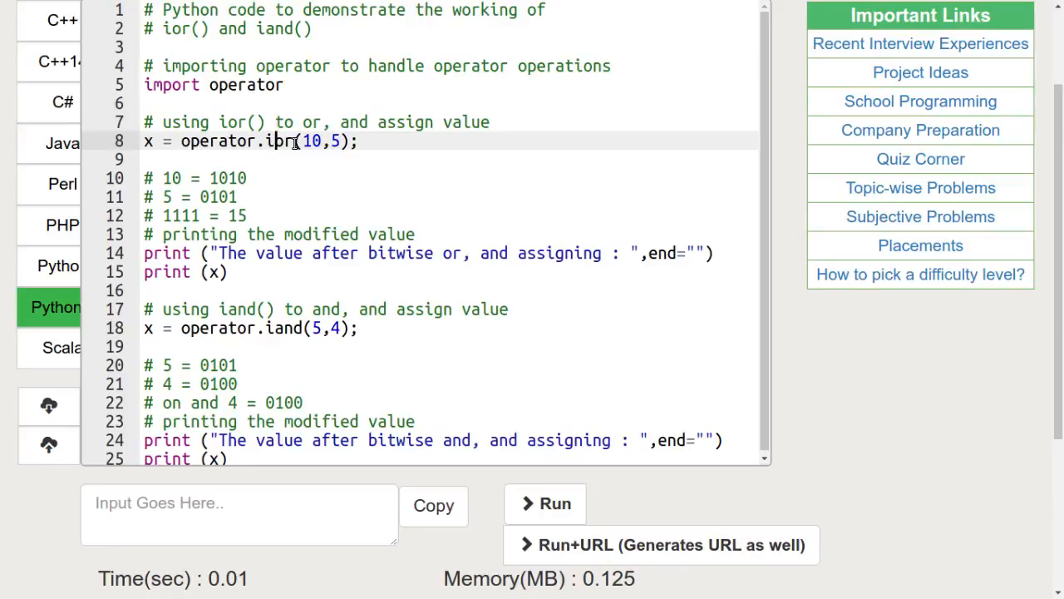
{"action": "double_click", "coordinate": [311, 139]}
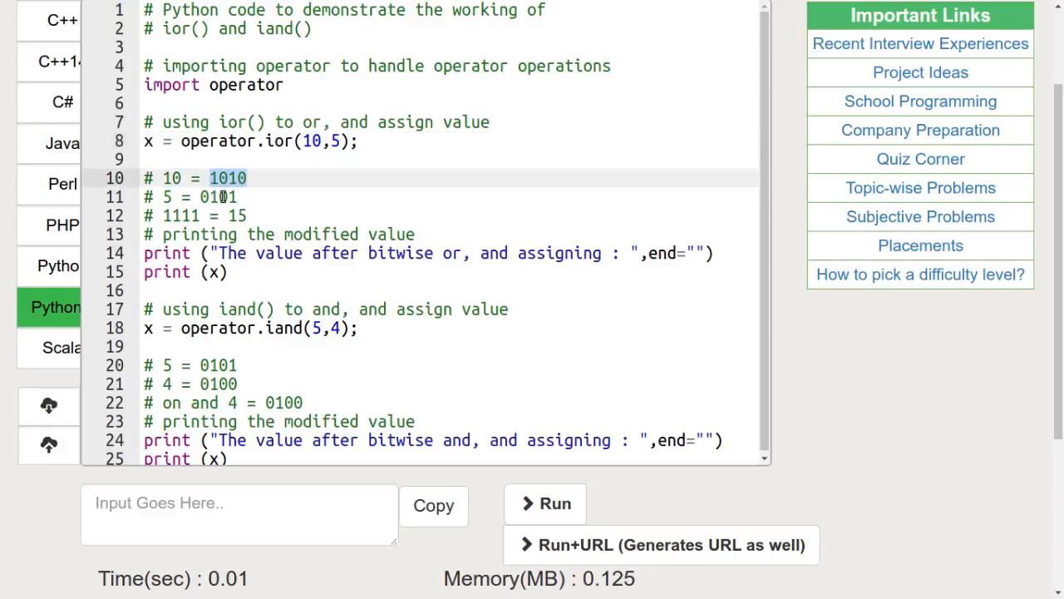
{"action": "left_click", "coordinate": [220, 196]}
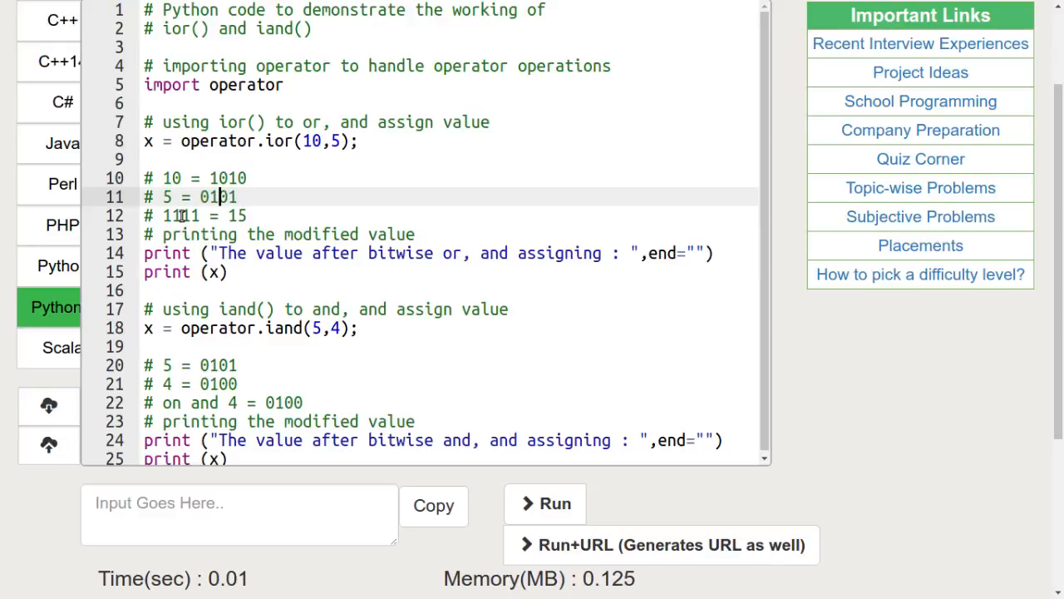
{"action": "double_click", "coordinate": [179, 216]}
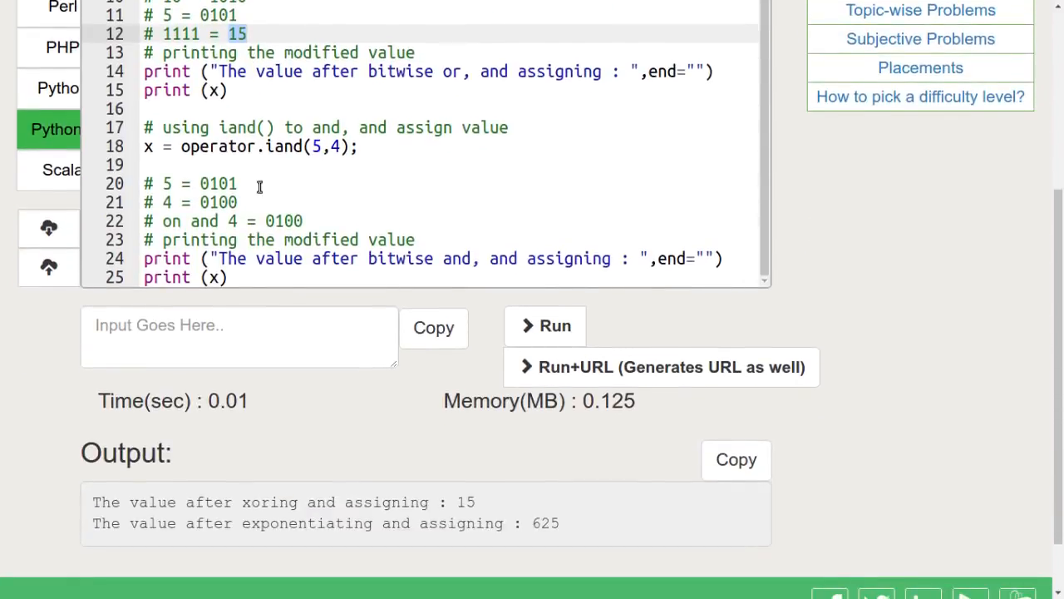
{"action": "double_click", "coordinate": [286, 147]}
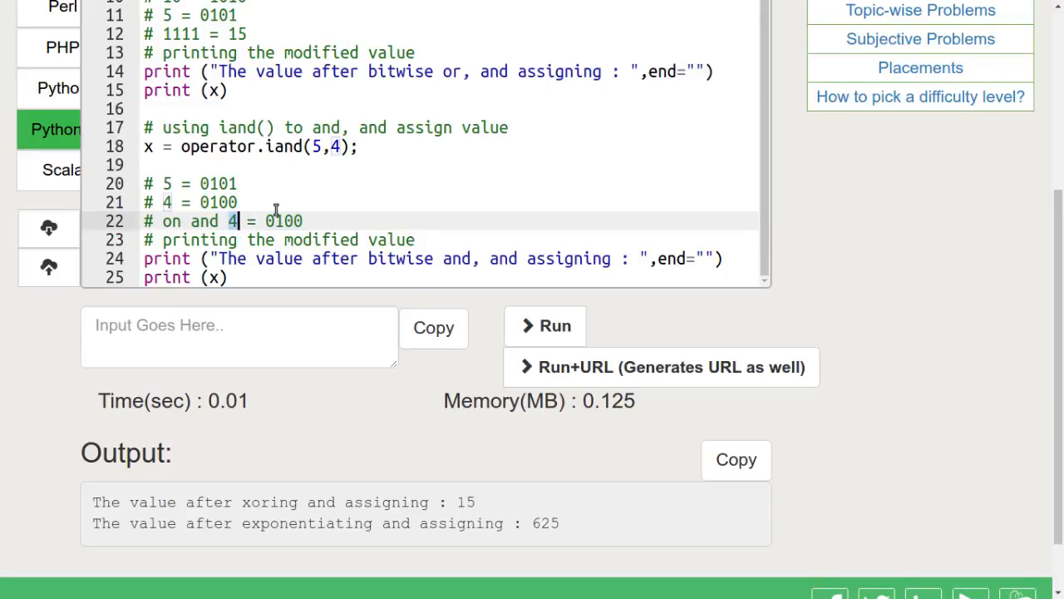
- Run the ior and iand program so it starts compiling
{"action": "left_click", "coordinate": [545, 324]}
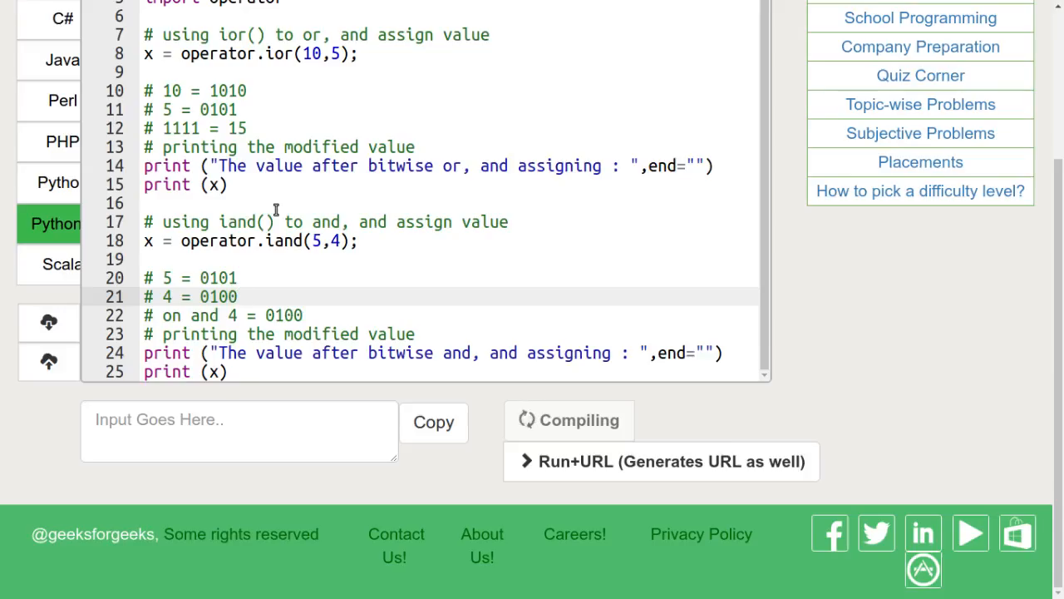
{"action": "left_click", "coordinate": [568, 419]}
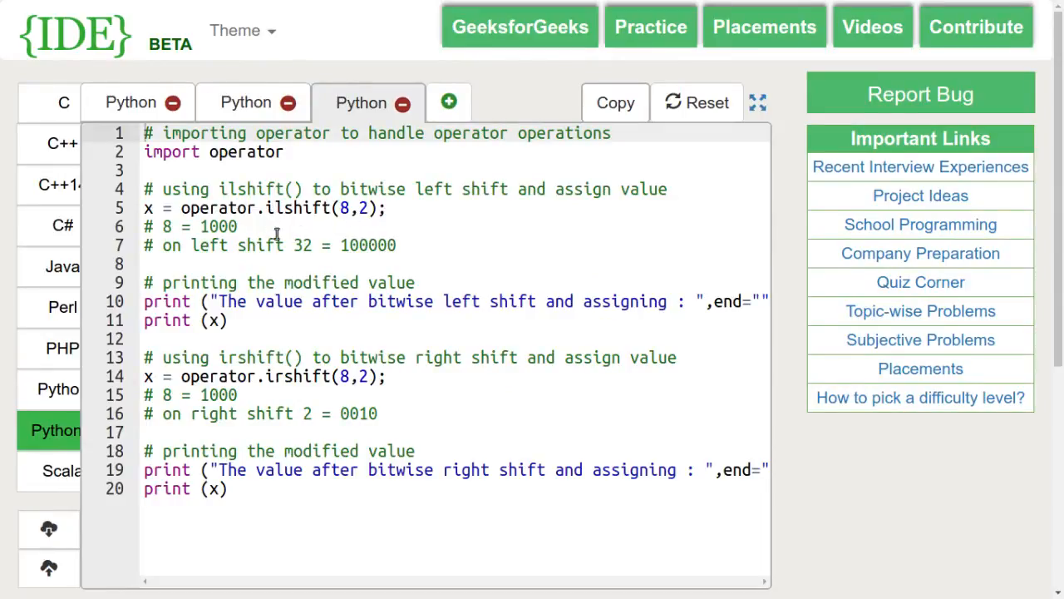
{"action": "mouse_move", "coordinate": [333, 220]}
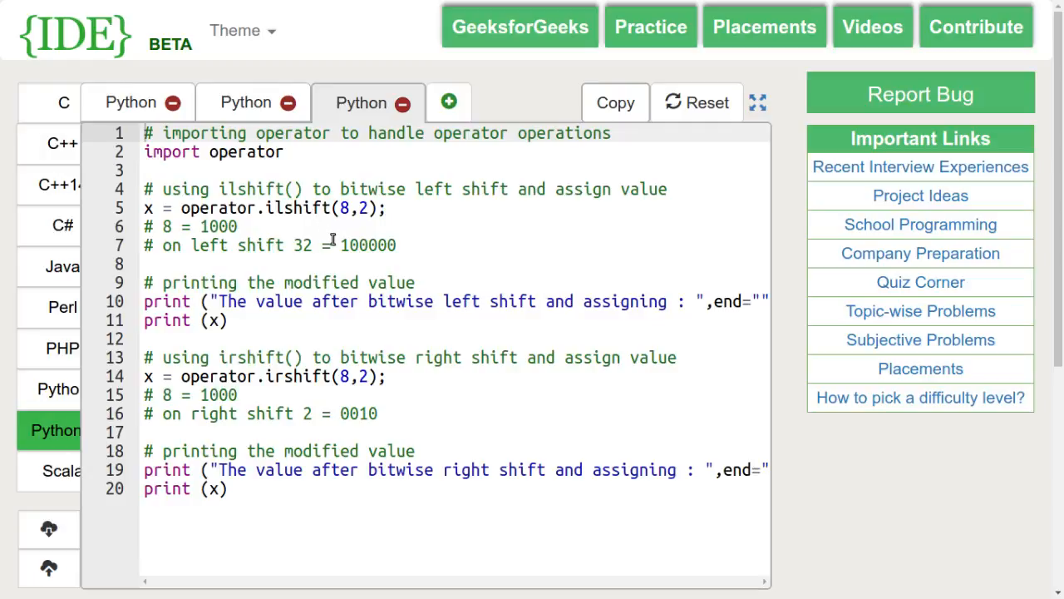
{"action": "mouse_move", "coordinate": [309, 226]}
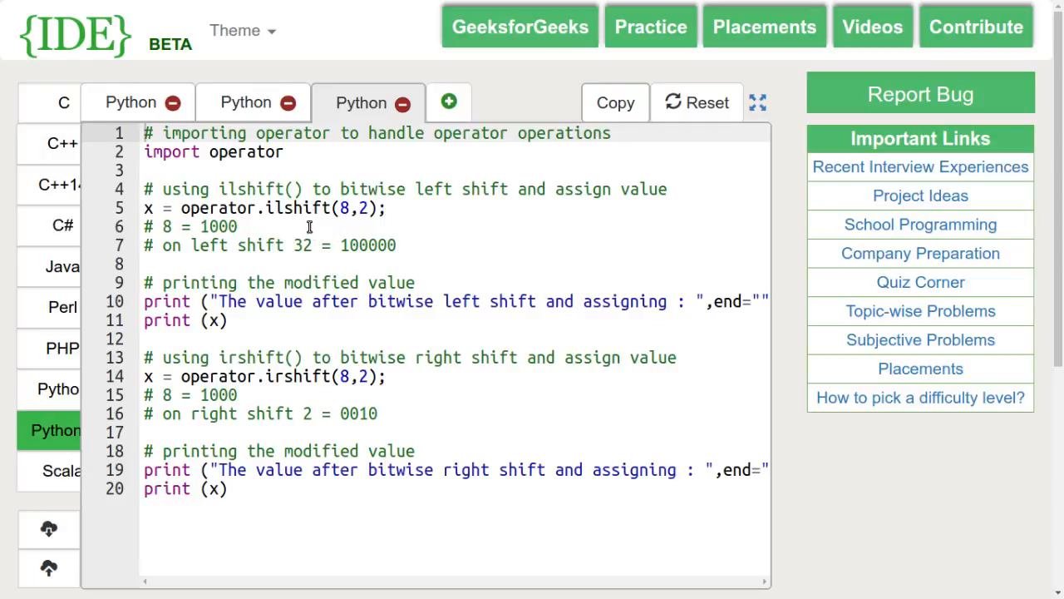
{"action": "mouse_move", "coordinate": [349, 236]}
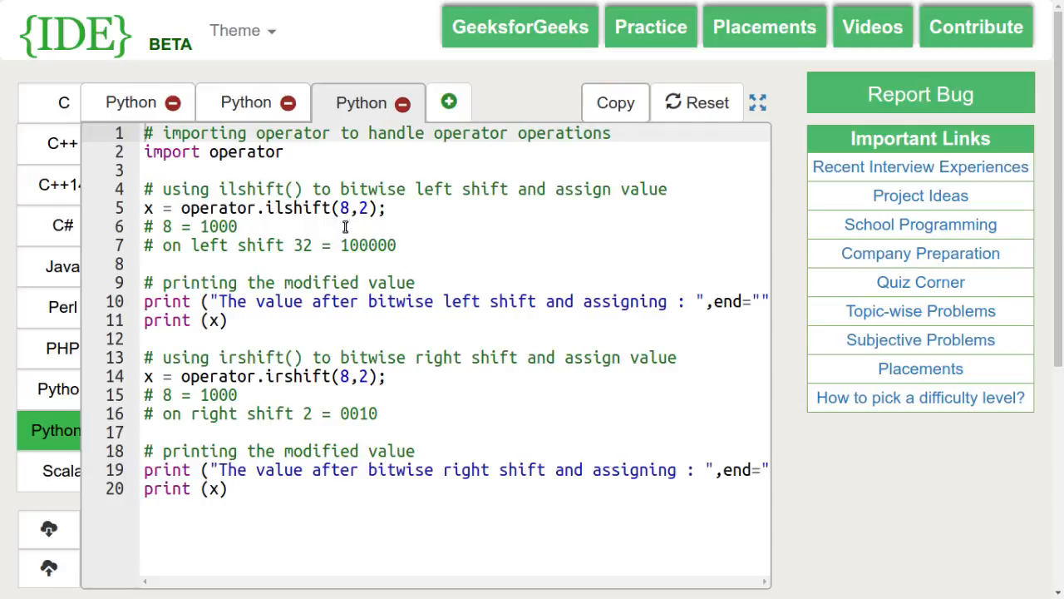
{"action": "mouse_move", "coordinate": [346, 240]}
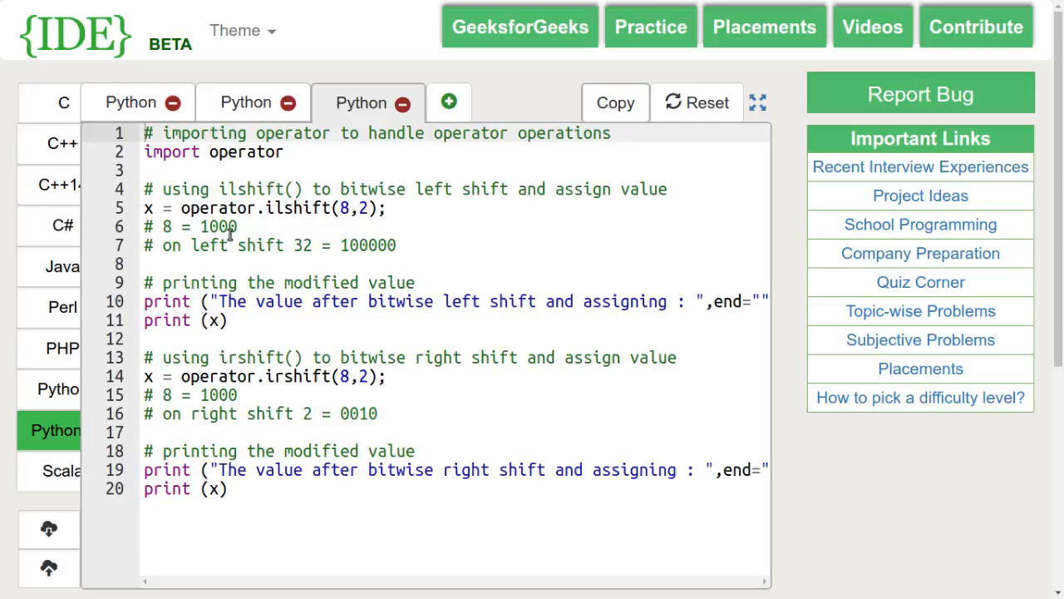
{"action": "double_click", "coordinate": [217, 226]}
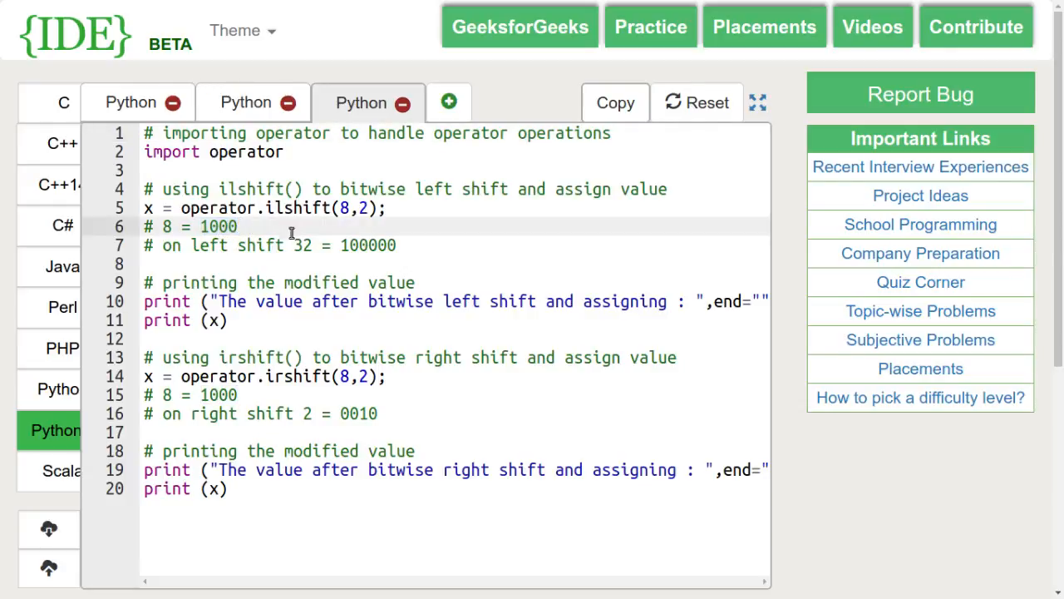
{"action": "mouse_move", "coordinate": [363, 376]}
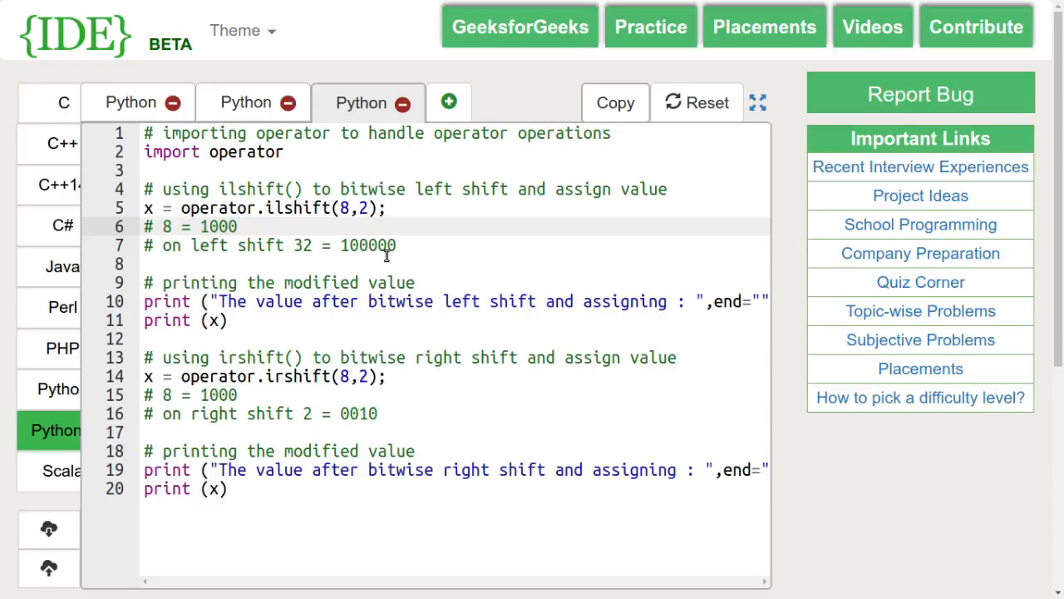
{"action": "double_click", "coordinate": [366, 244]}
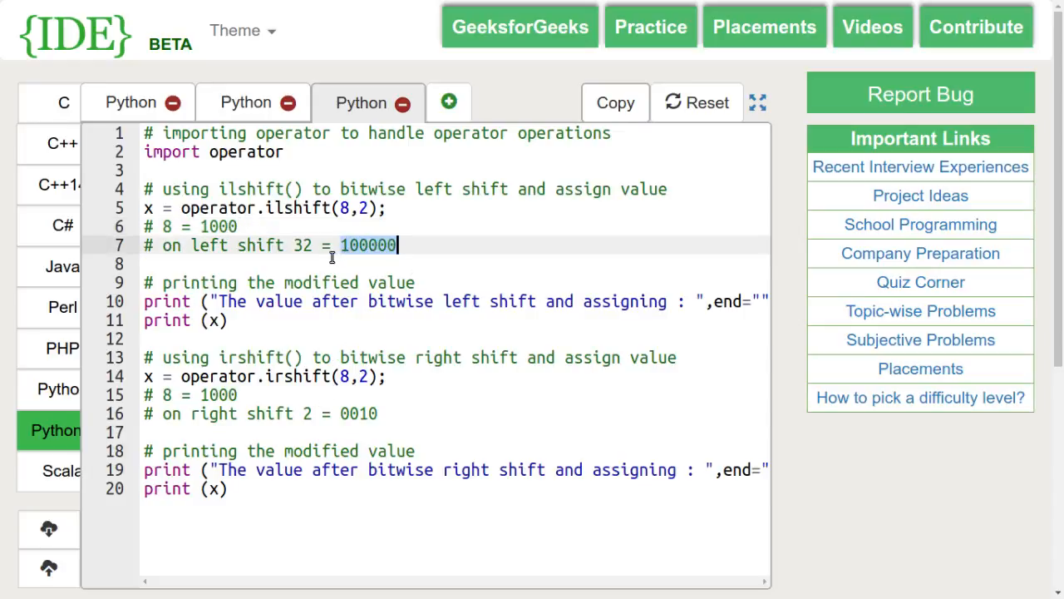